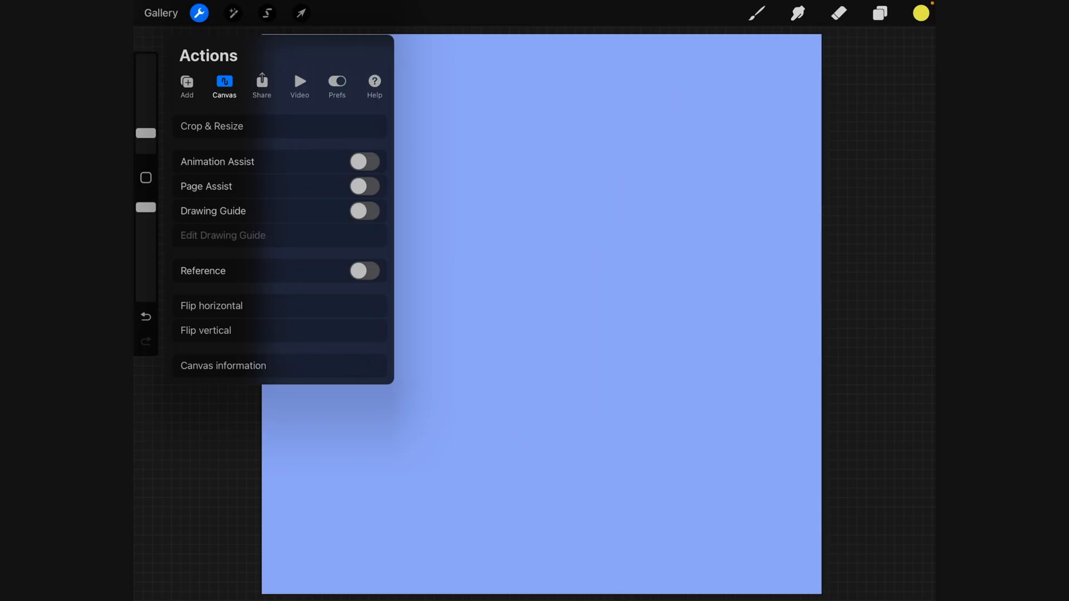
# Step: Turn on Animation Assist from Actions > Canvas so the frame timeline appears under the canvas
pyautogui.click(364, 162)
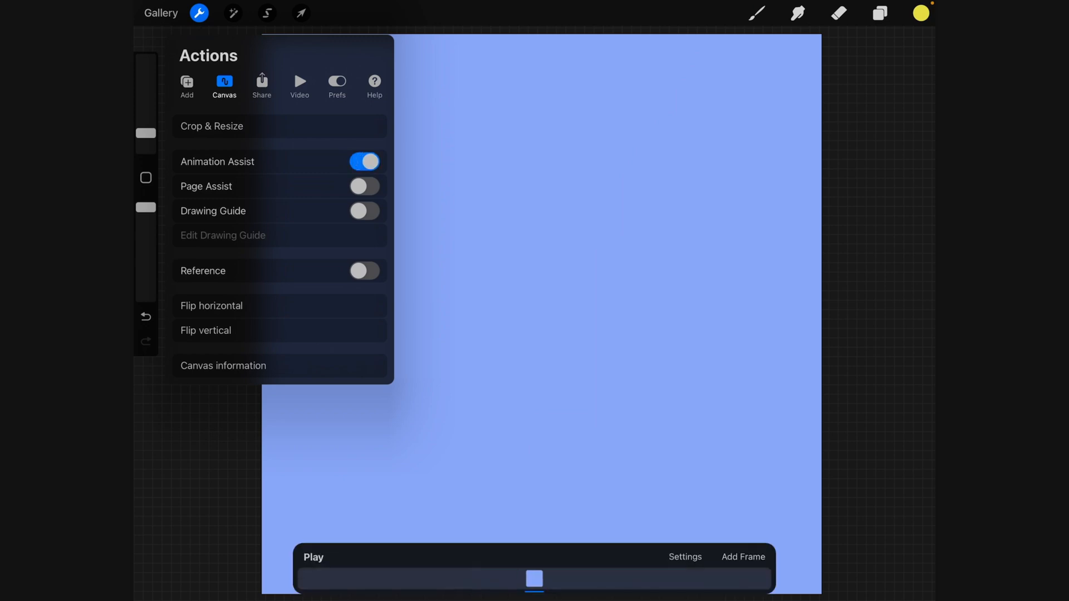